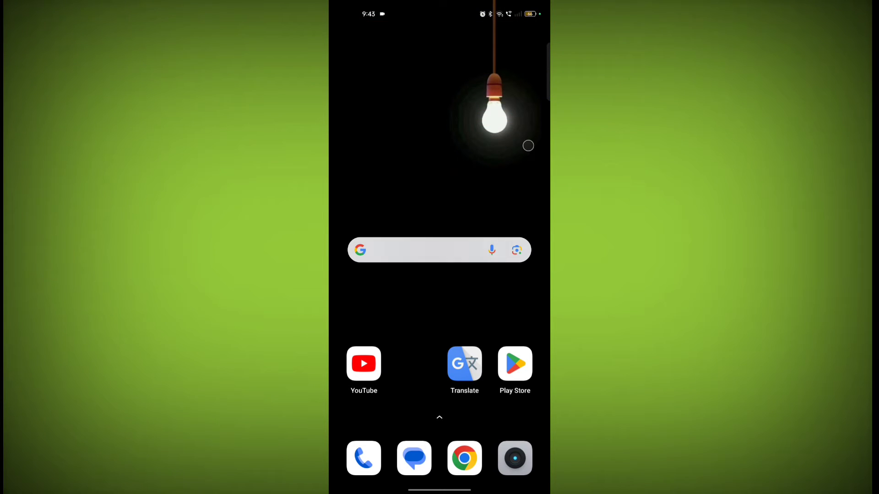
mouse_move(388, 385)
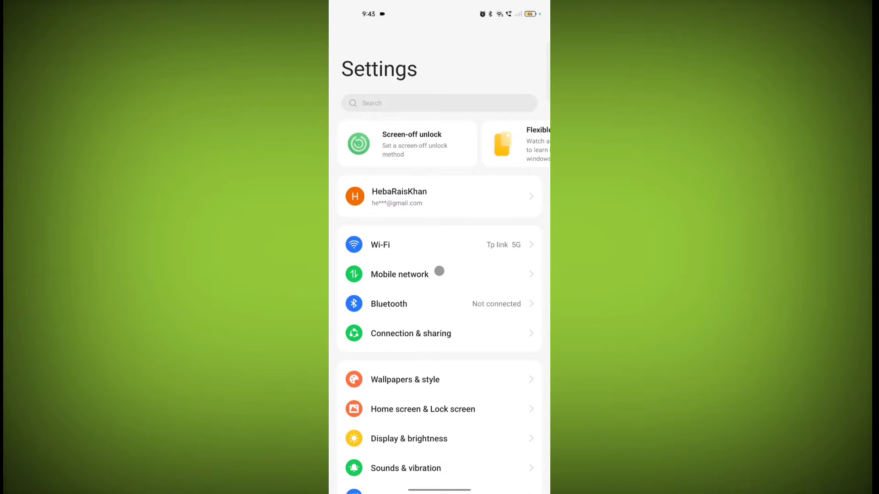
Scroll down Settings and enter Additional settings.
scroll(down, 3)
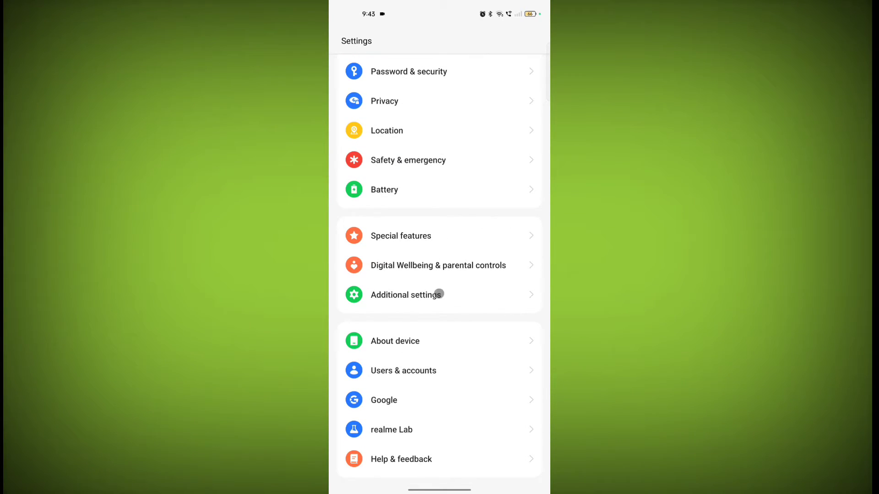
click(406, 294)
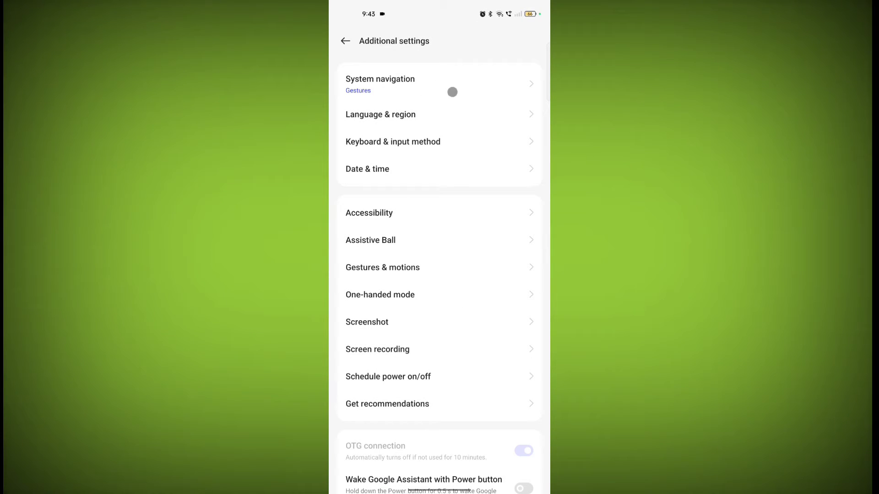
Enter System navigation and scroll to the gesture options.
click(379, 83)
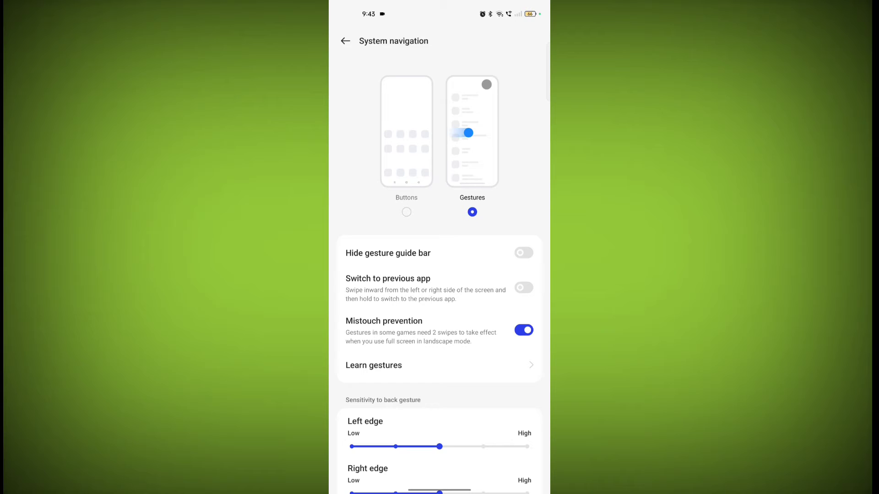
scroll(down, 3)
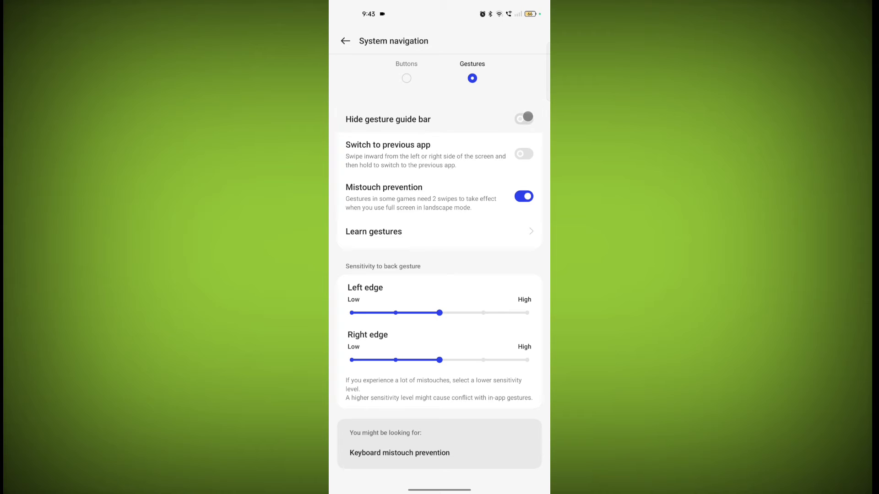
click(523, 119)
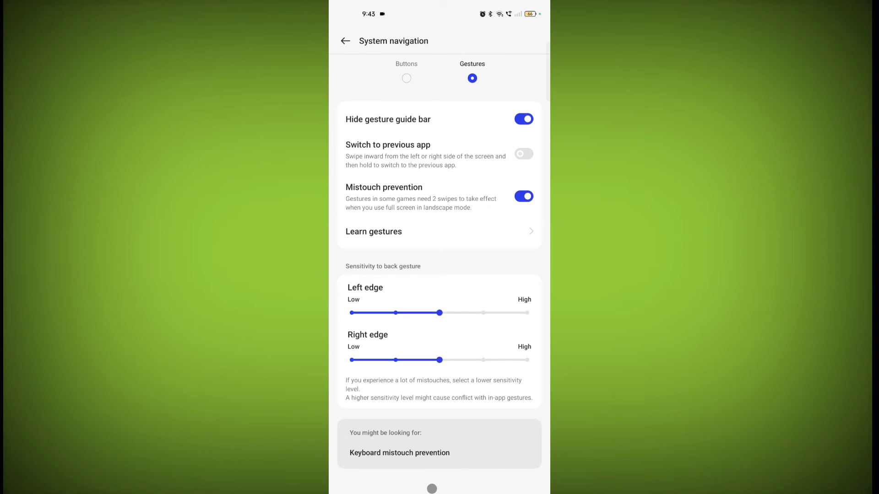
click(523, 119)
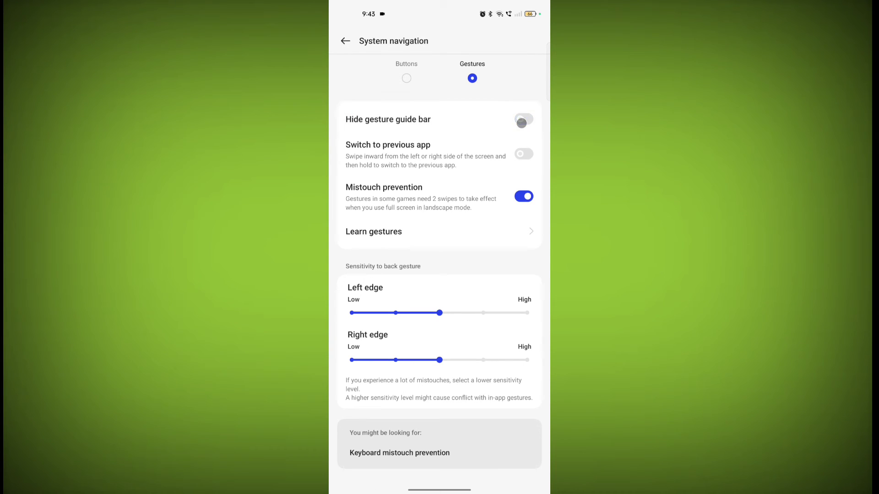
click(523, 119)
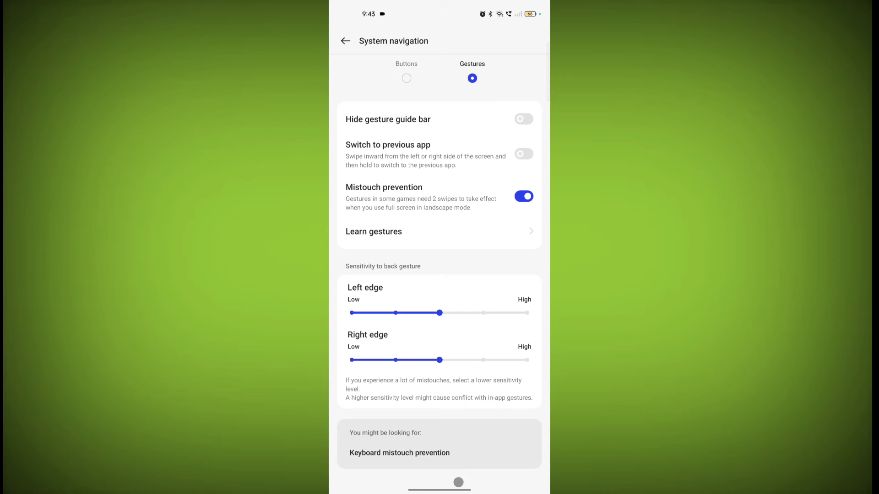